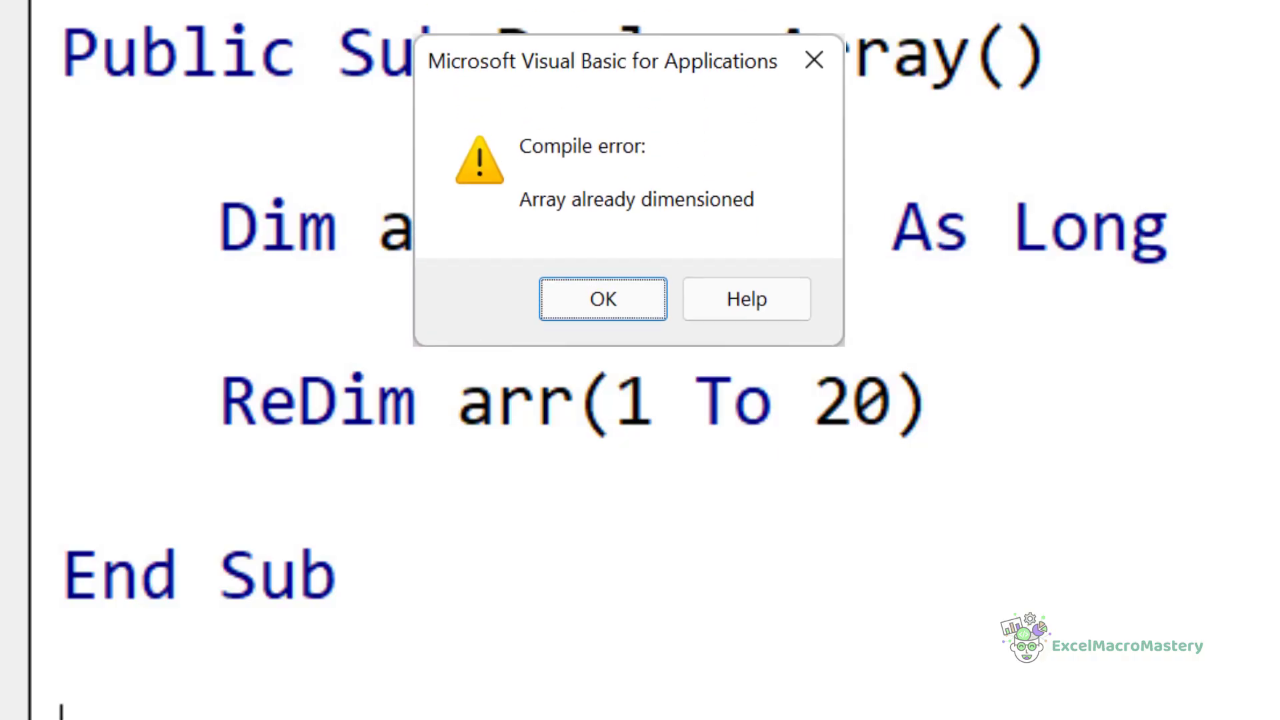
- Dismiss the error and size the dynamic Long array with ReDim arr(1 To 20)
click(602, 299)
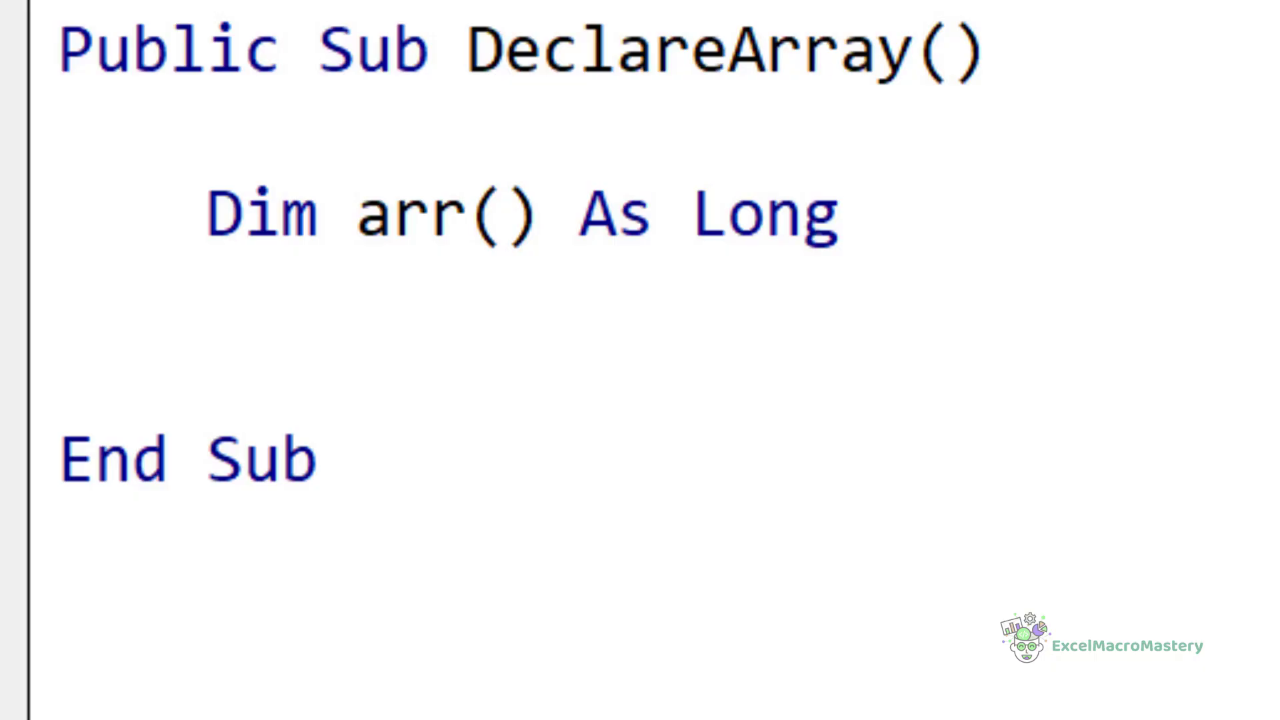
text(ReDim arr(1 To 20))
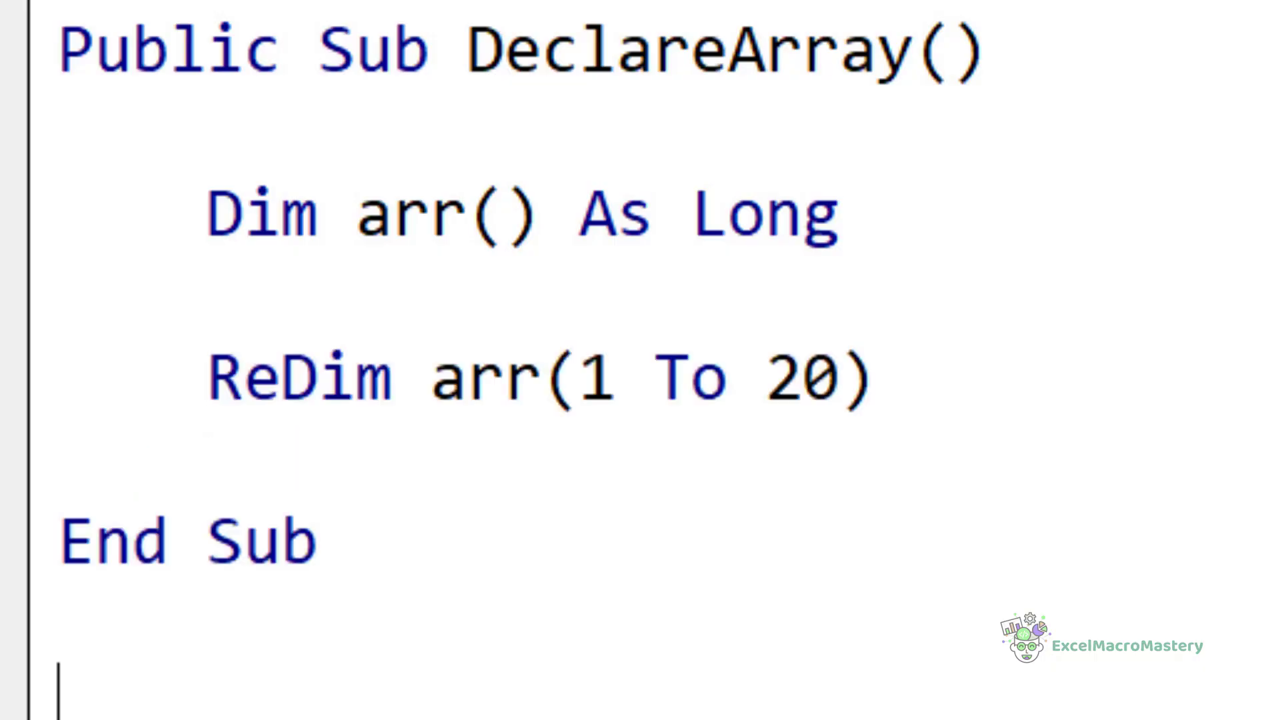
text(studentCount)
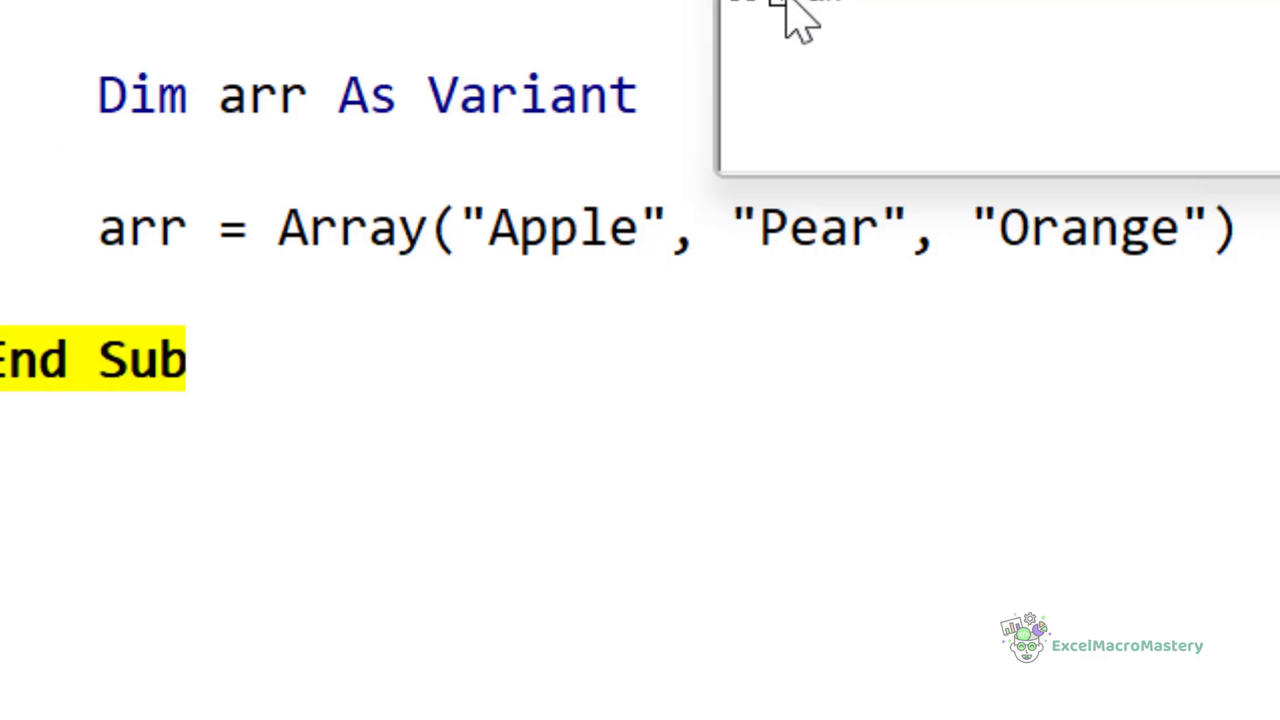
- Inspect the Variant arr holding Apple, Pear and Orange in the Watches window
click(784, 8)
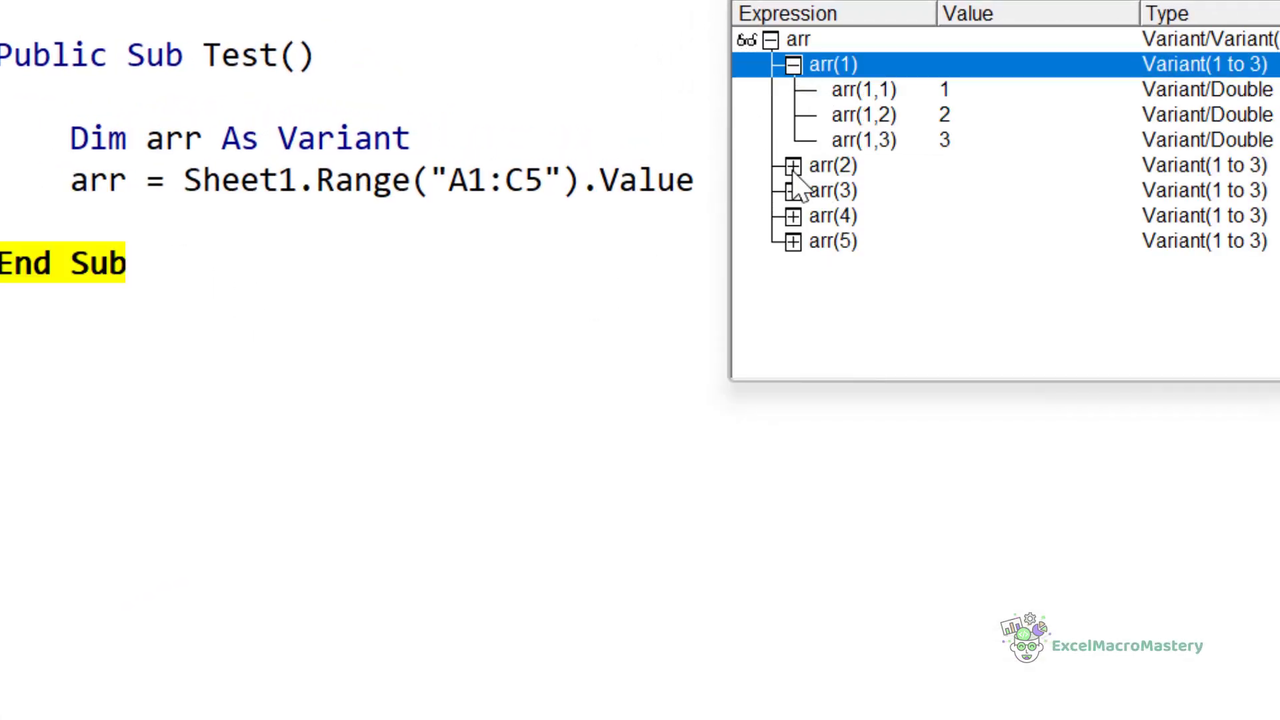
- Expand the next row of arr to show its three values from A1:C5
click(788, 166)
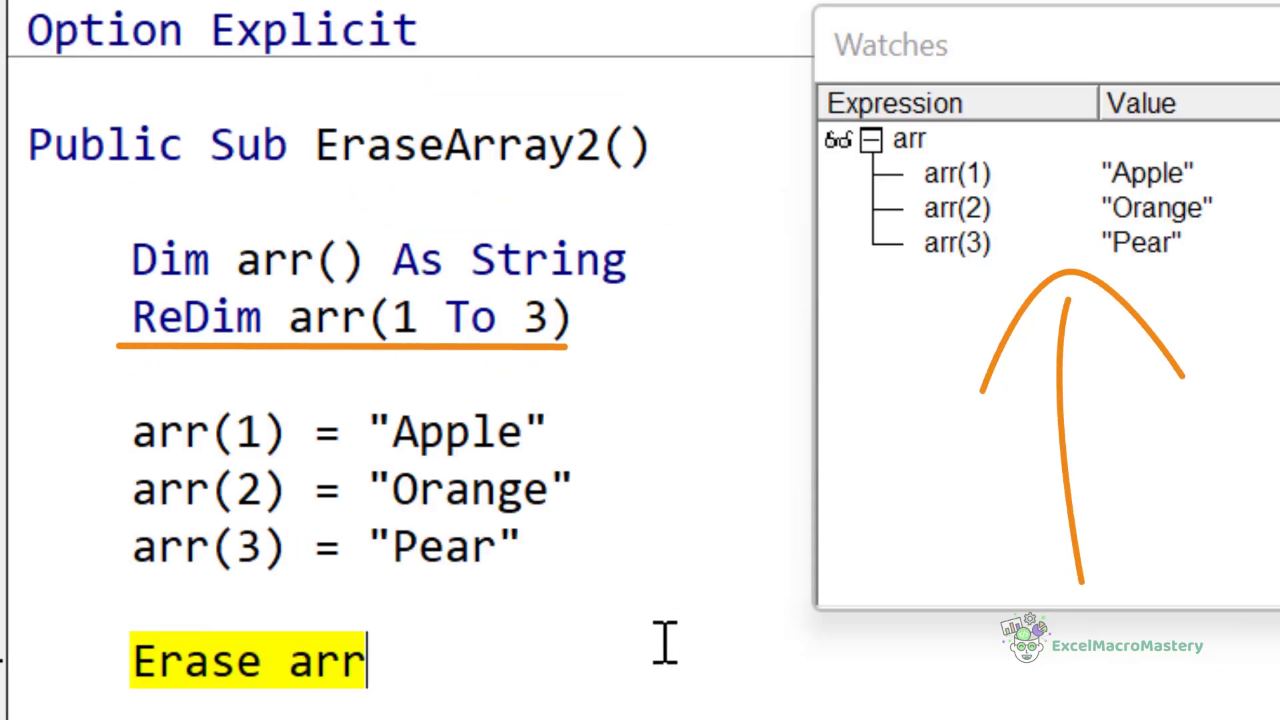
- Step the EraseArray2 sub to Erase arr with Apple, Orange, Pear stored
click(872, 138)
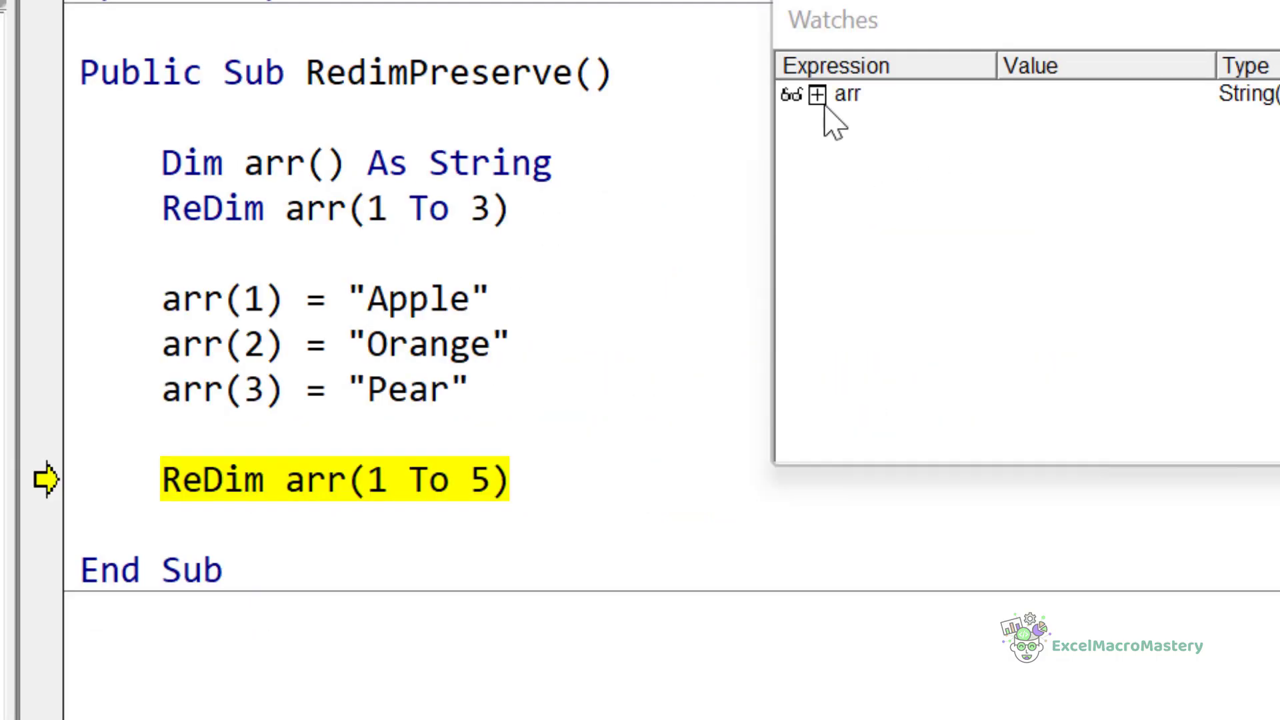
- Run ReDim Preserve arr(1 To 5) and check Apple, Orange, Pear remain in the watches
click(814, 94)
text( Preserve)
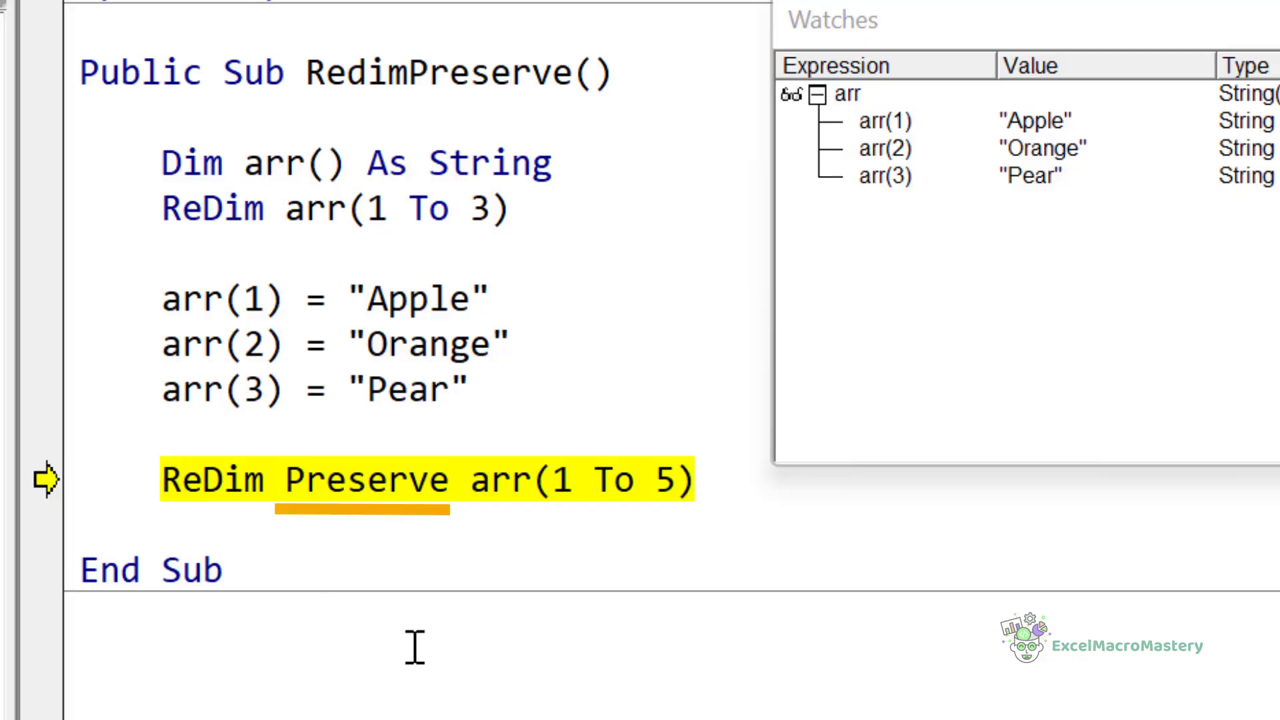
key(F8)
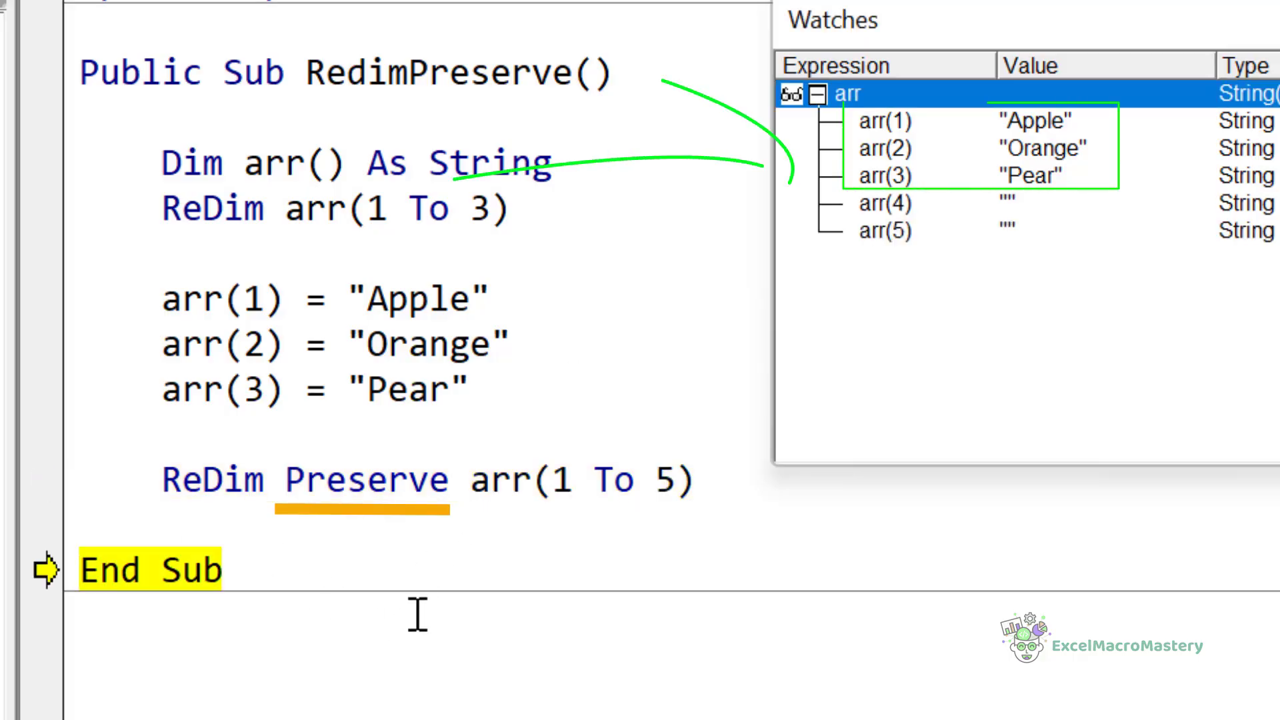